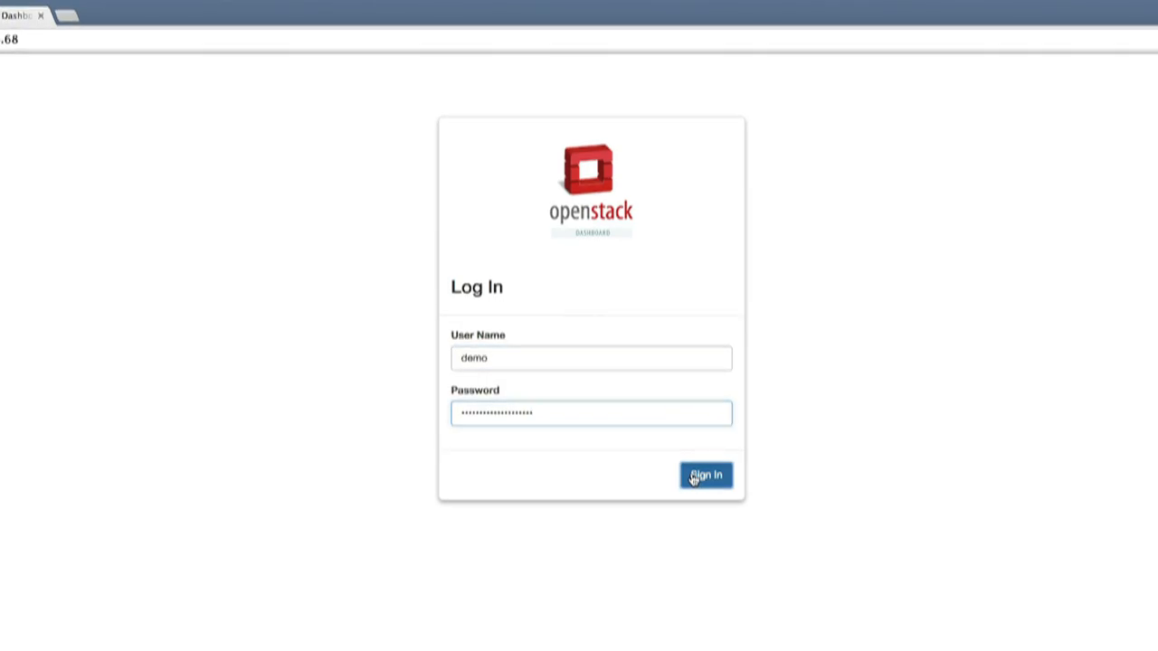
Sign in to the dashboard and list the users under Identity
{"action": "left_click", "coordinate": [706, 475]}
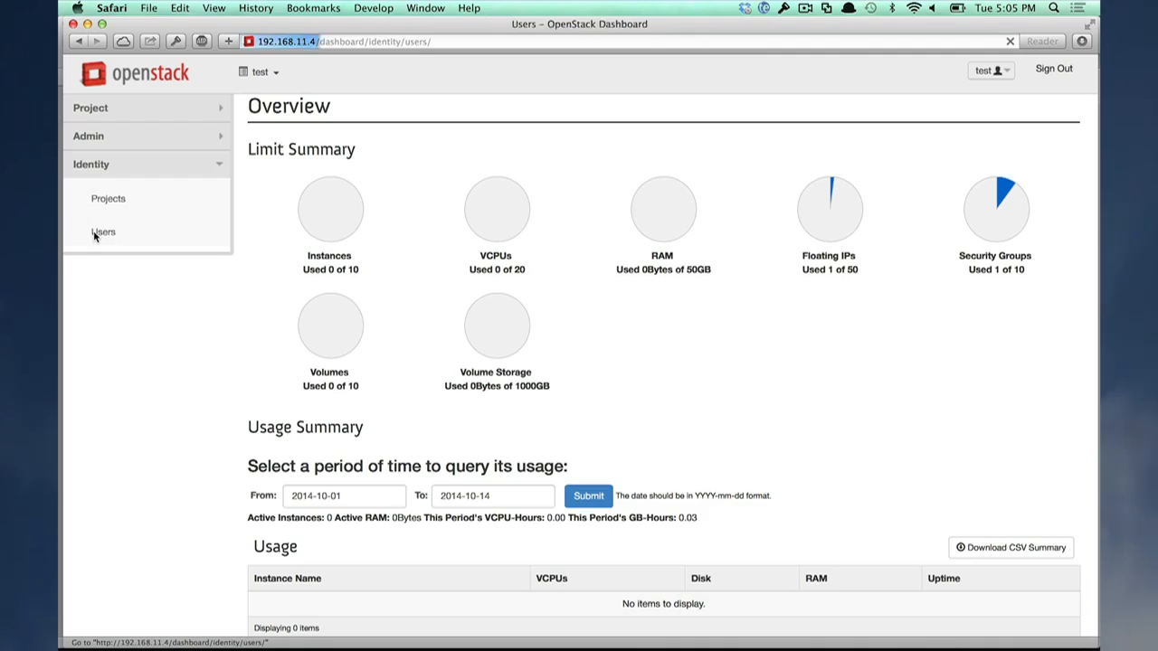
{"action": "left_click", "coordinate": [104, 231]}
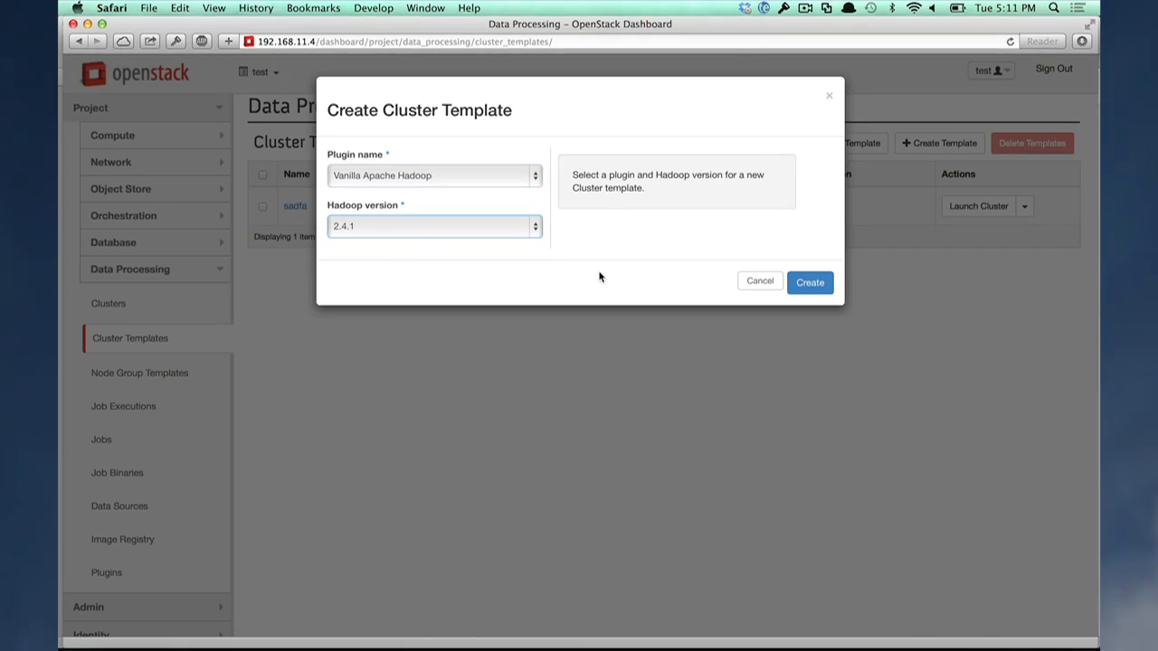
Create a Vanilla Apache Hadoop 2.4.1 cluster template and add the worker node group template
{"action": "left_click", "coordinate": [808, 283]}
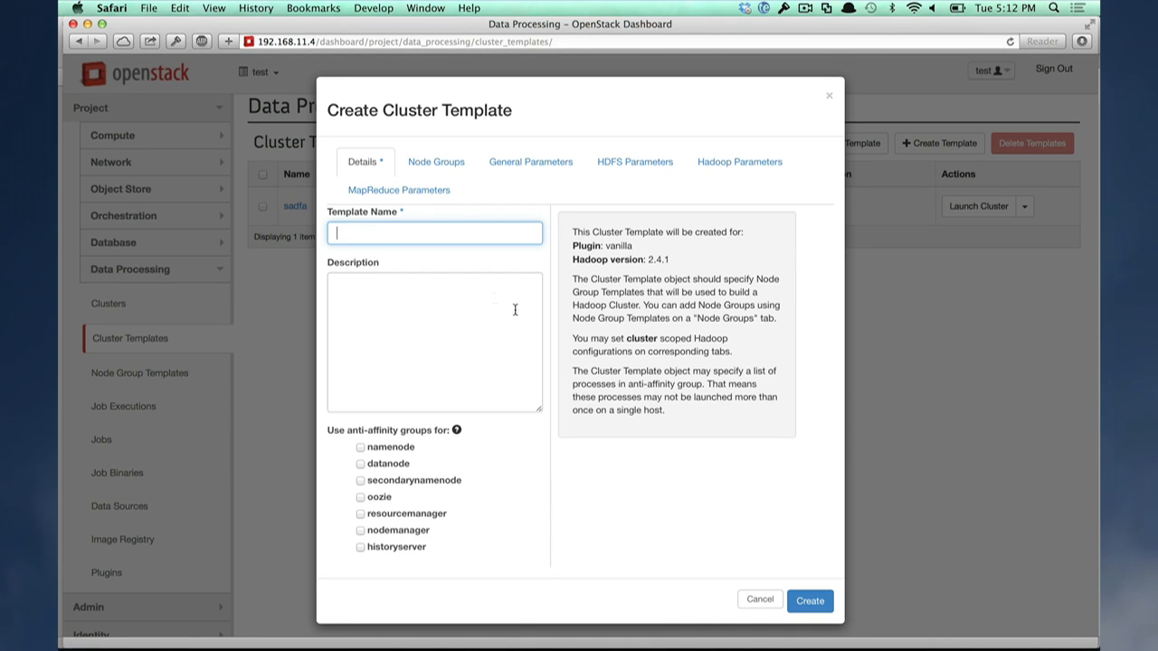
{"action": "left_click", "coordinate": [435, 162]}
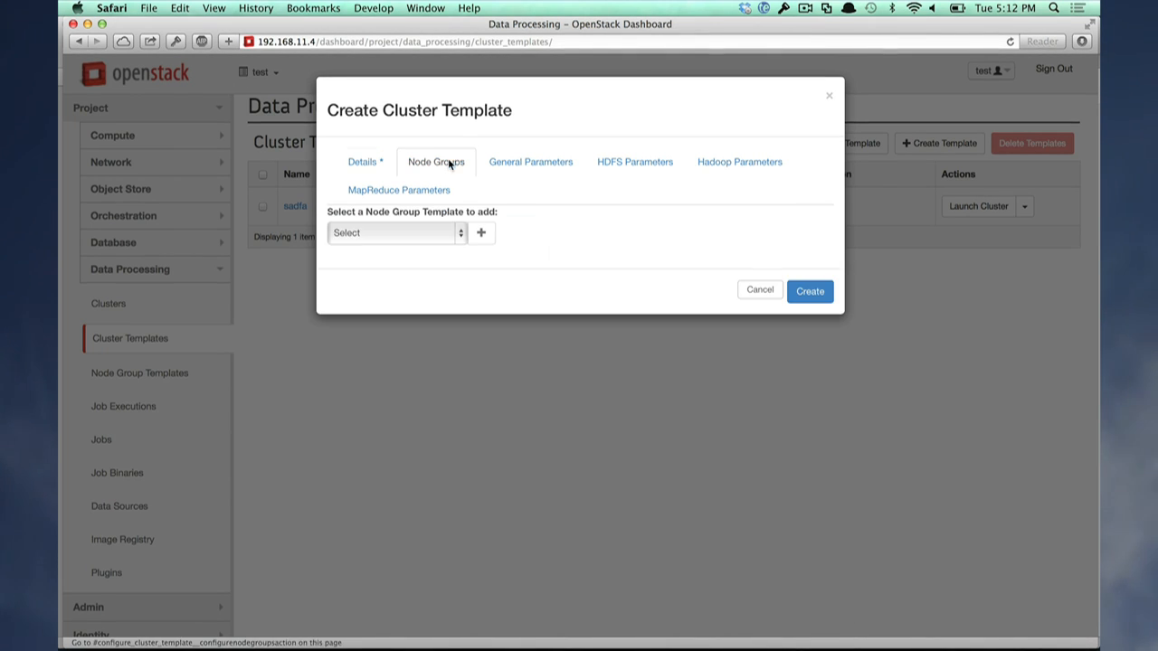
{"action": "left_click", "coordinate": [481, 232]}
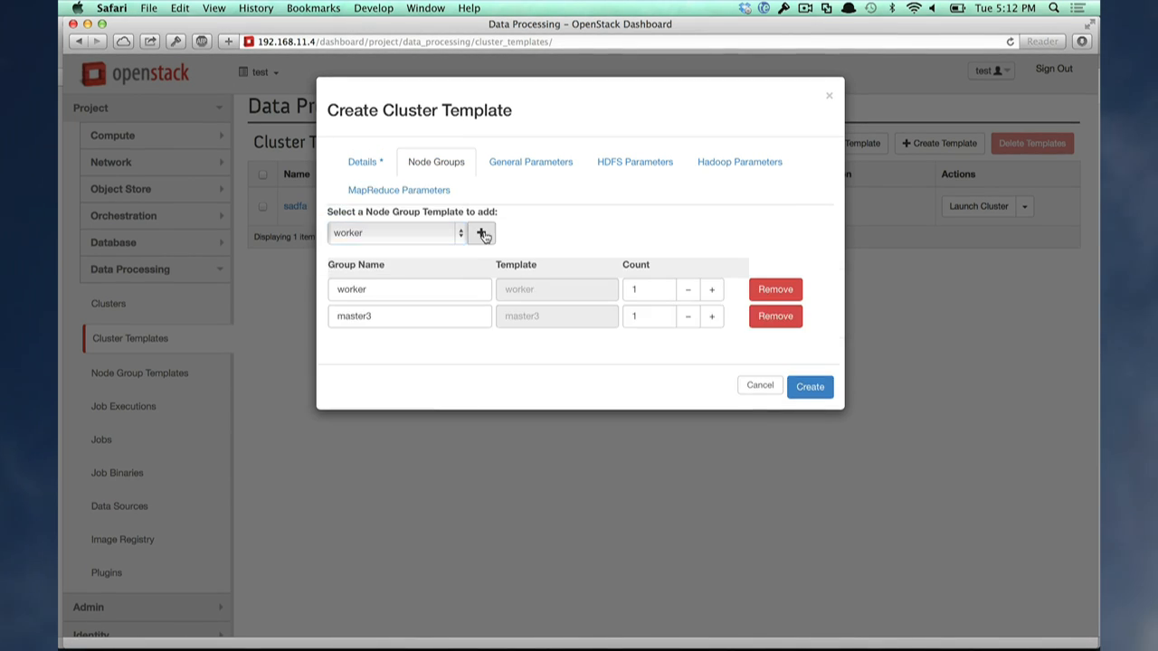
{"action": "left_click", "coordinate": [809, 387]}
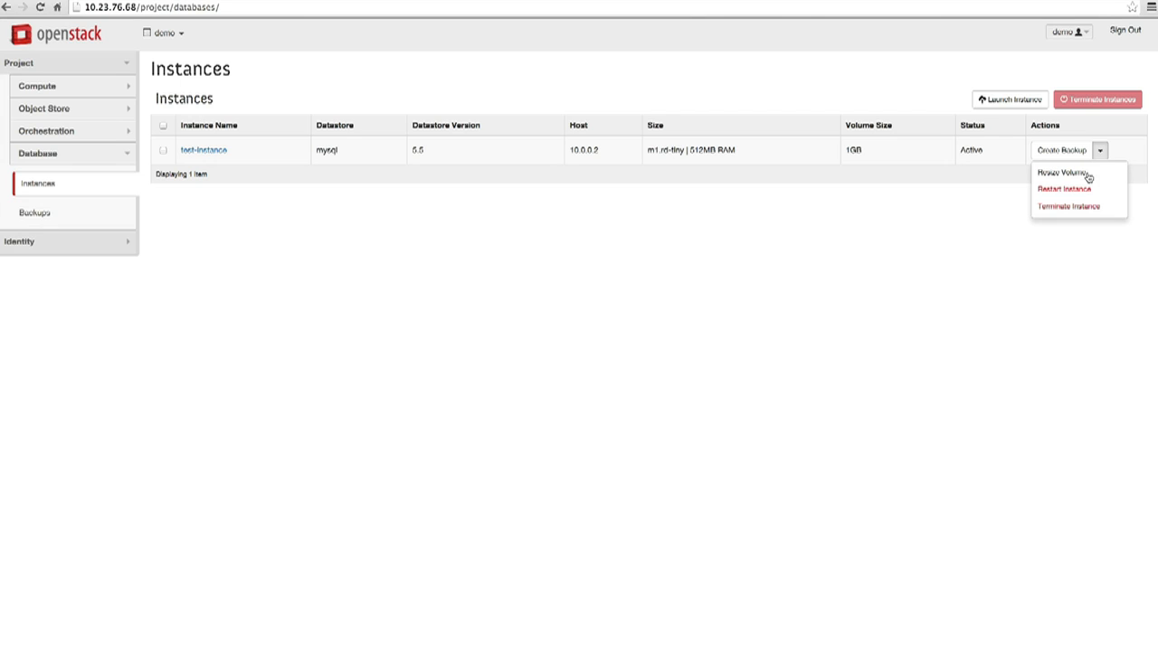
Back up test-instance as test-backup with description 'test bak'
{"action": "left_click", "coordinate": [203, 149]}
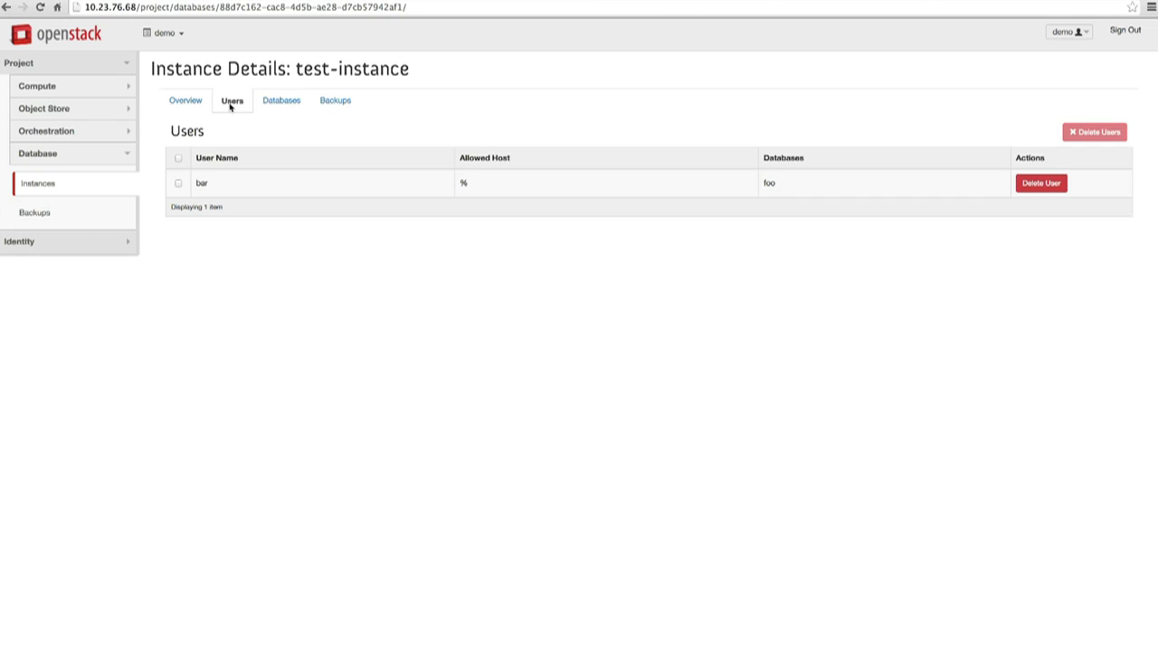
{"action": "left_click", "coordinate": [335, 101]}
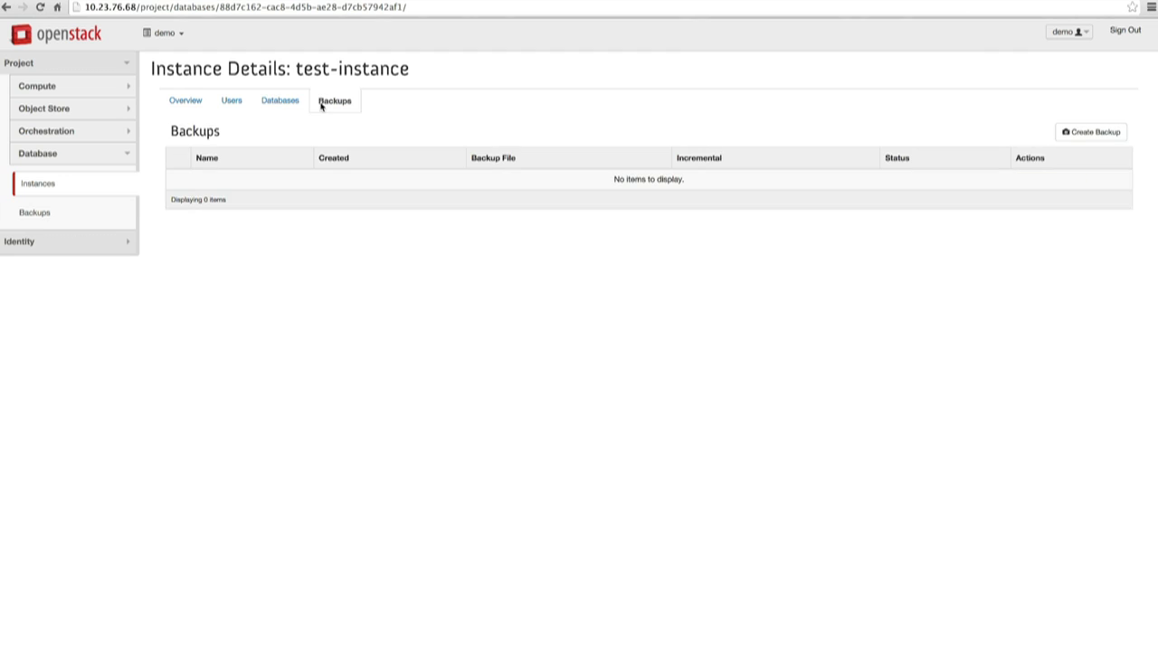
{"action": "type", "text": "test bak"}
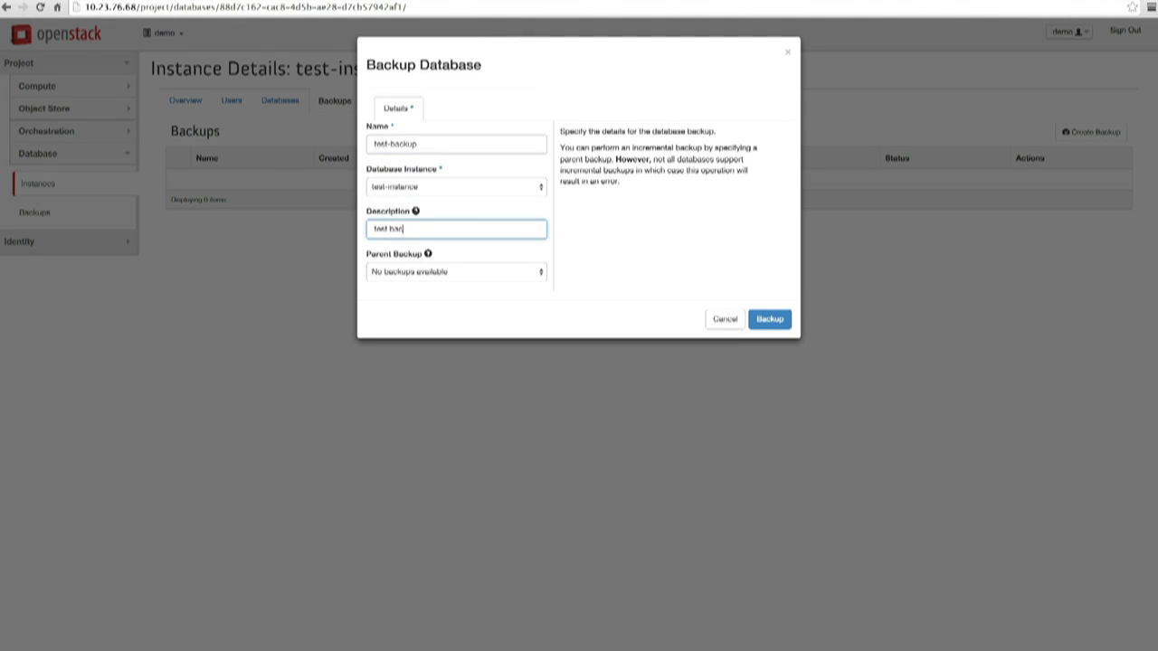
{"action": "left_click", "coordinate": [769, 318]}
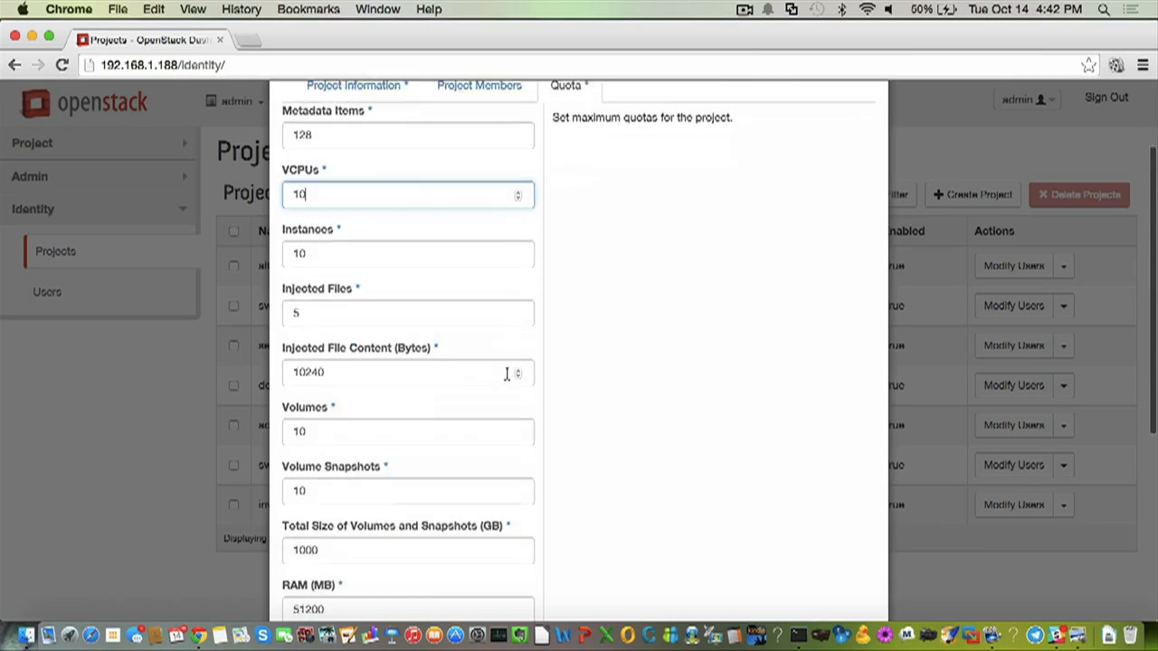
Save the project quota limits of 10 VCPUs, 10 instances and 10 volumes
{"action": "scroll", "scroll_direction": "down", "scroll_amount": 3}
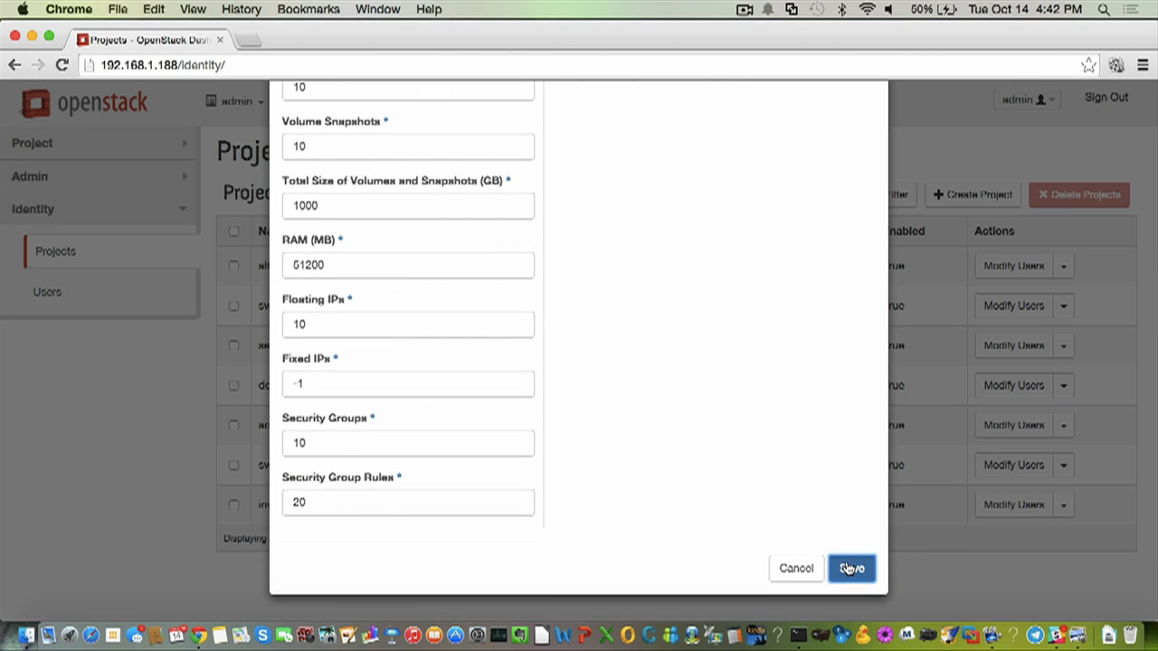
{"action": "left_click", "coordinate": [851, 568]}
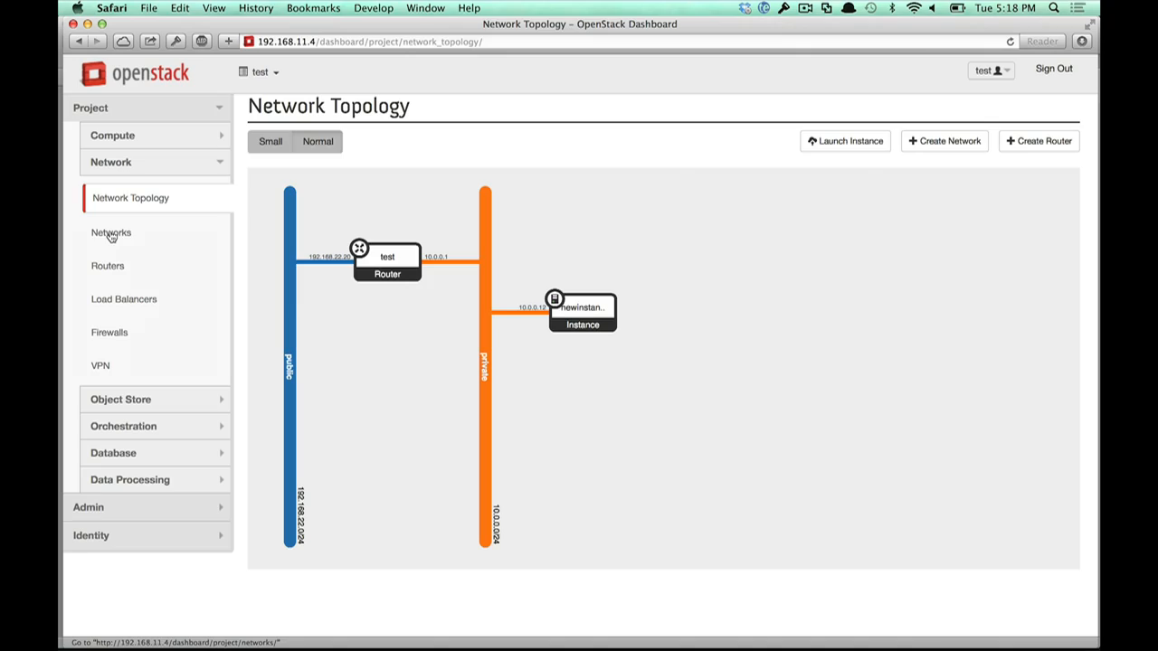
Create a new router named private in the network topology
{"action": "left_click", "coordinate": [110, 233]}
{"action": "type", "text": "private"}
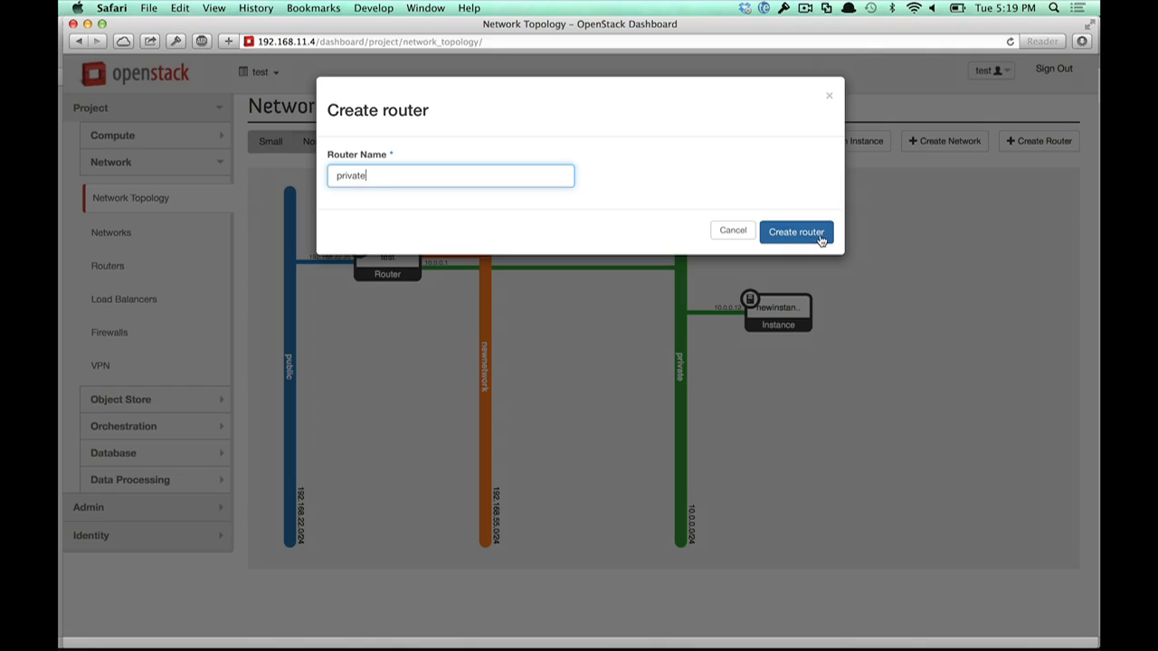
{"action": "left_click", "coordinate": [795, 231]}
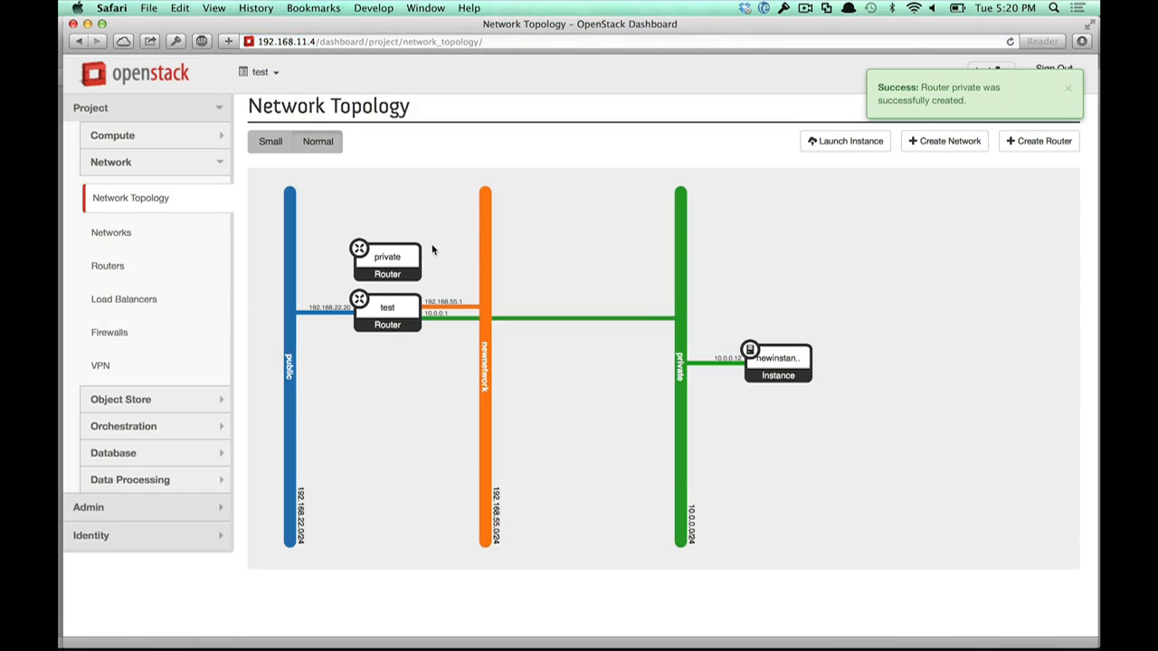